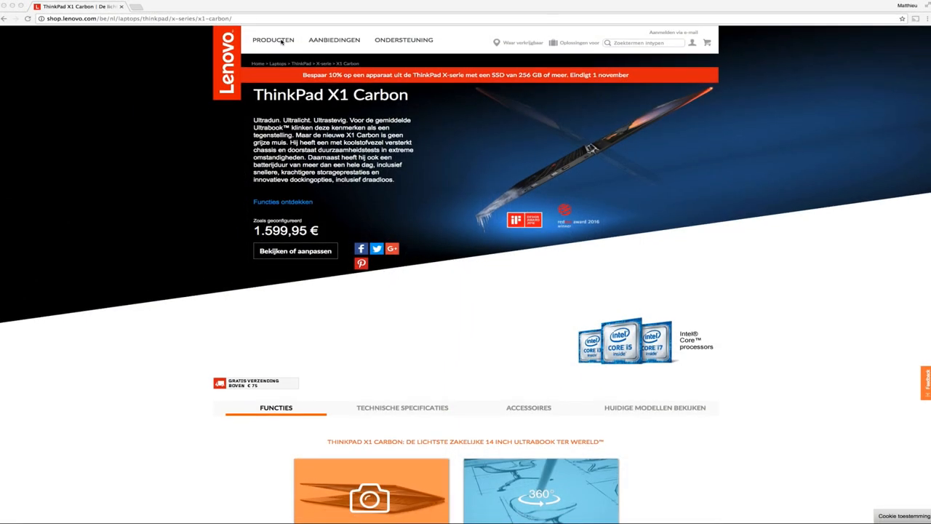
Locate the ThinkPad X1 Carbon's width, depth and height under Dimensions in Technische Specificaties.
scroll("down", 3)
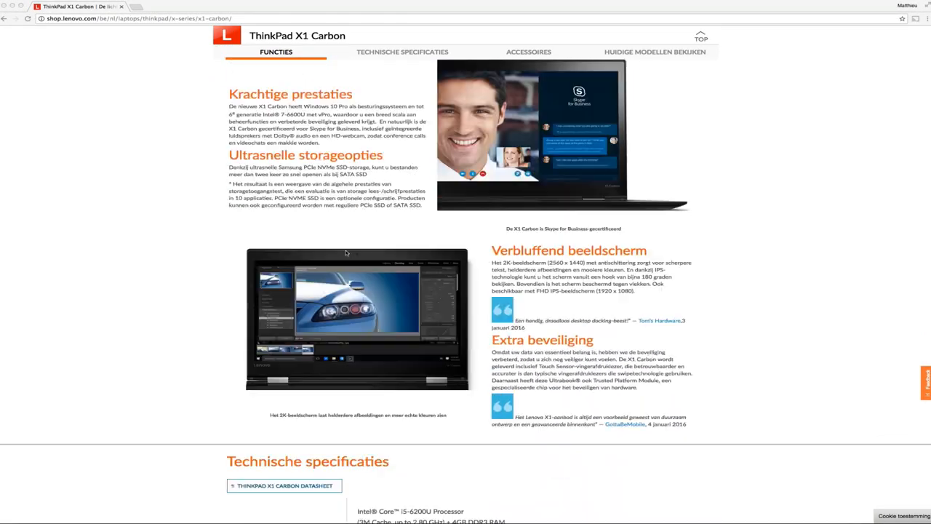
left_click(393, 52)
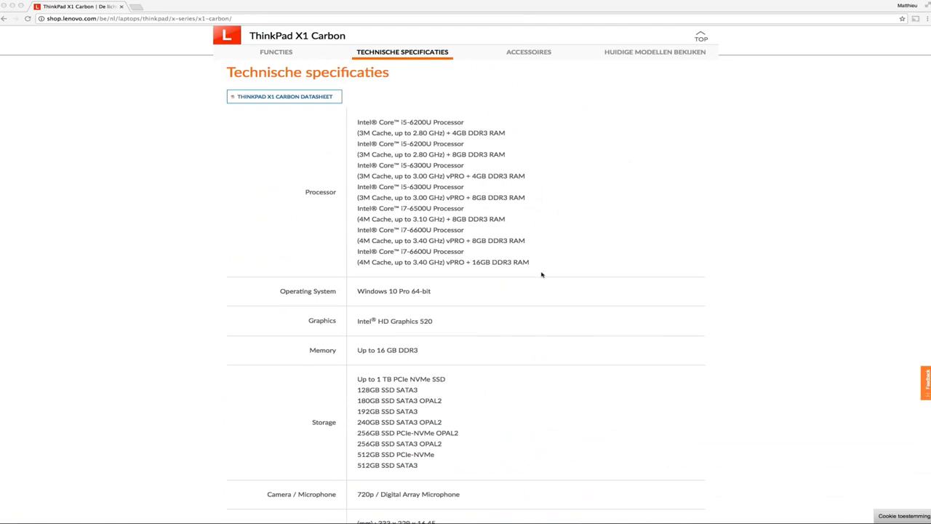
scroll("down", 3)
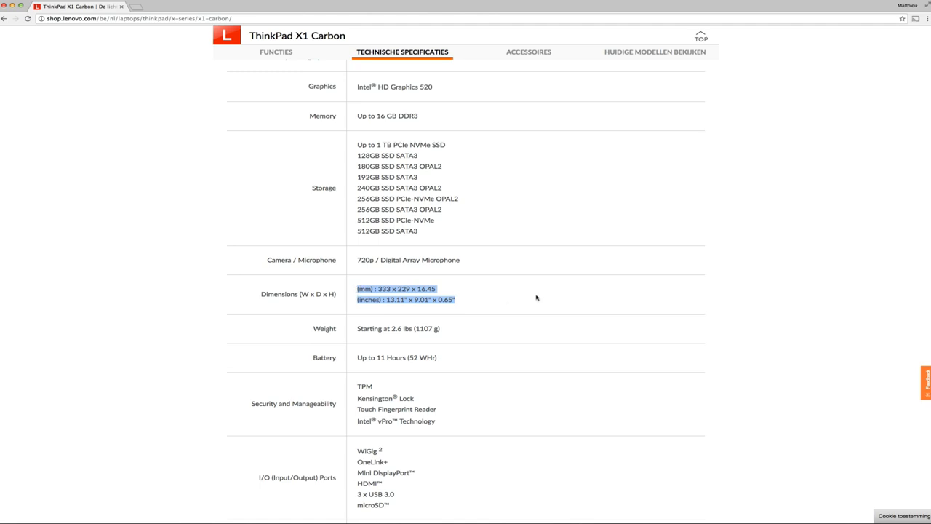
scroll("up", 3)
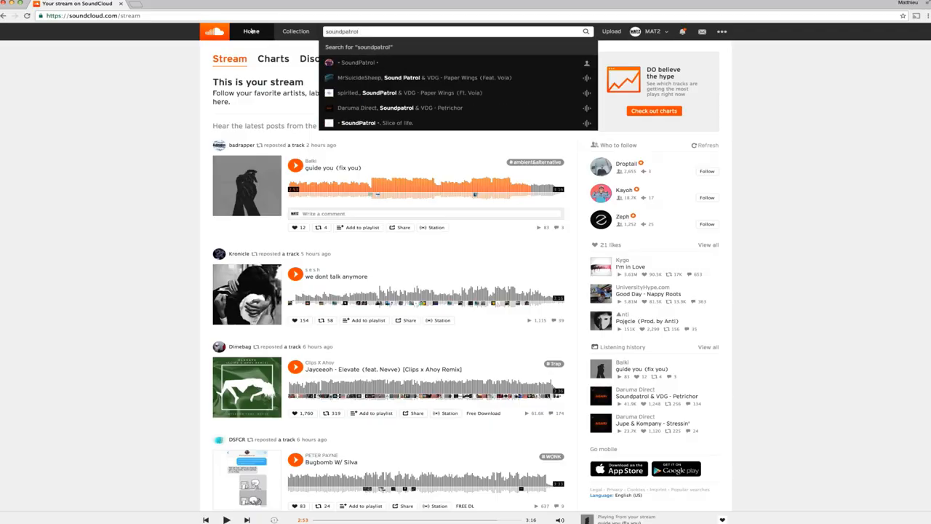
Go to the SoundPatrol artist profile from the 'soundpatrol' search suggestions.
left_click(358, 63)
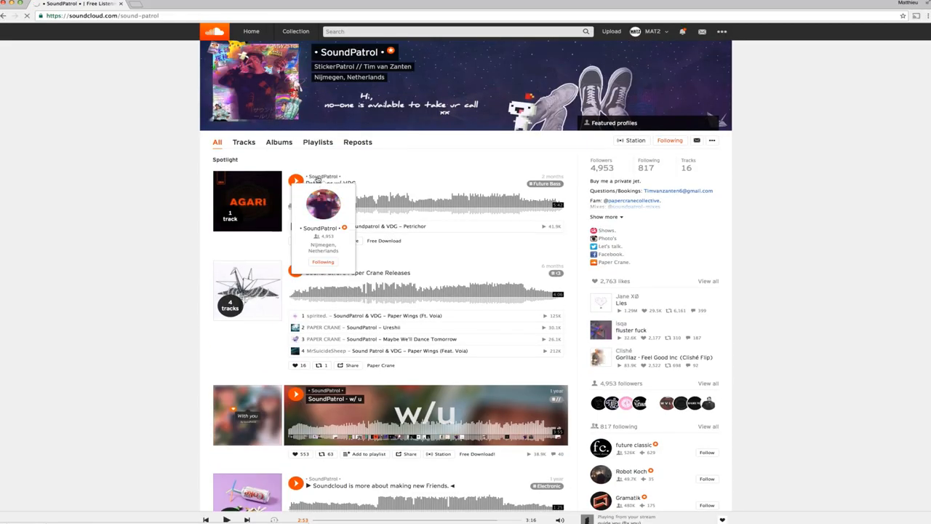